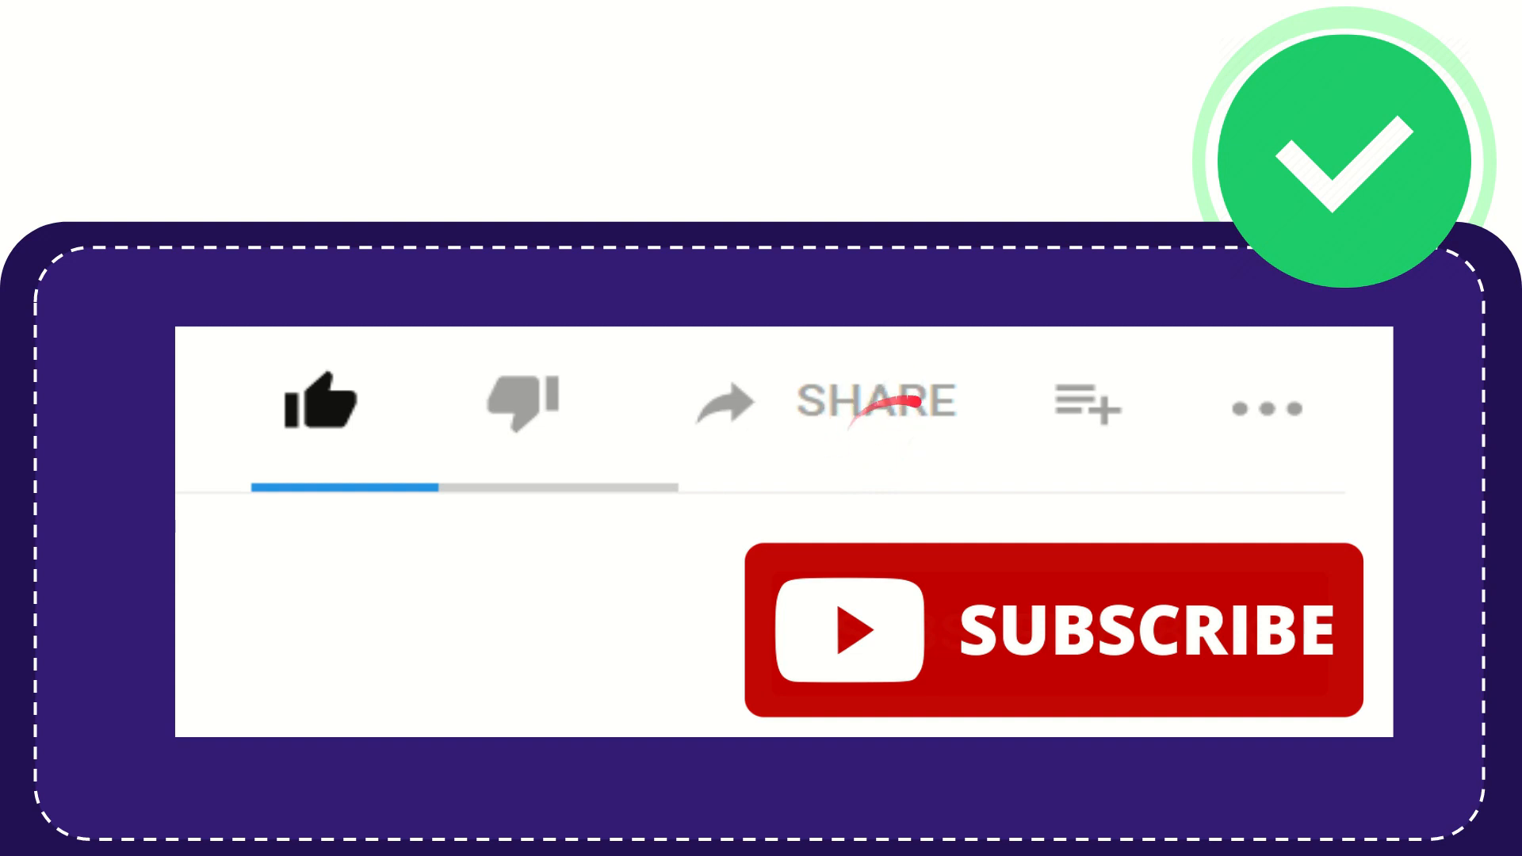
mouse_move(879, 427)
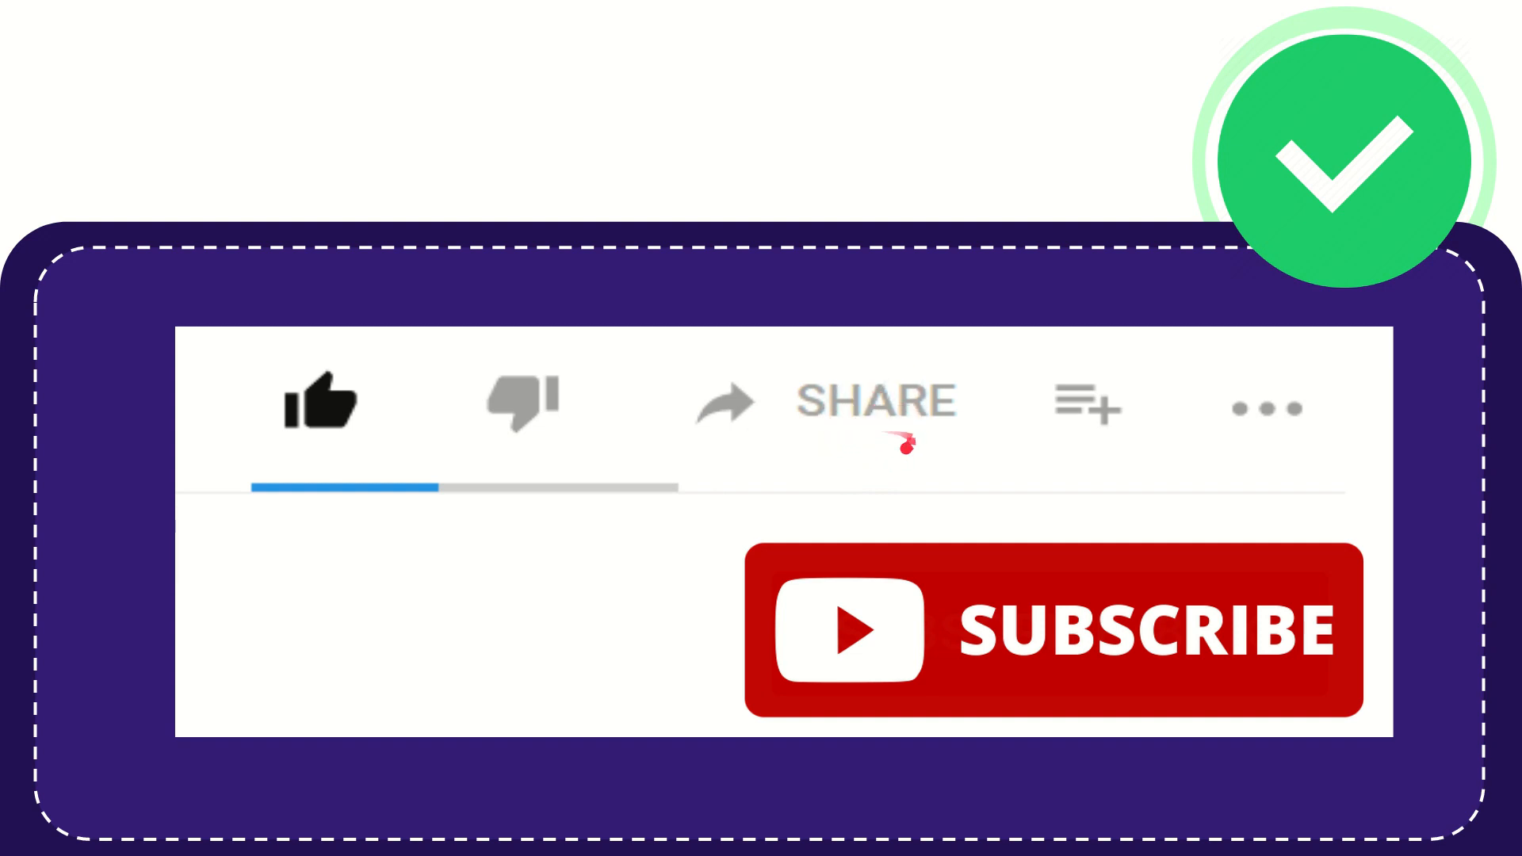